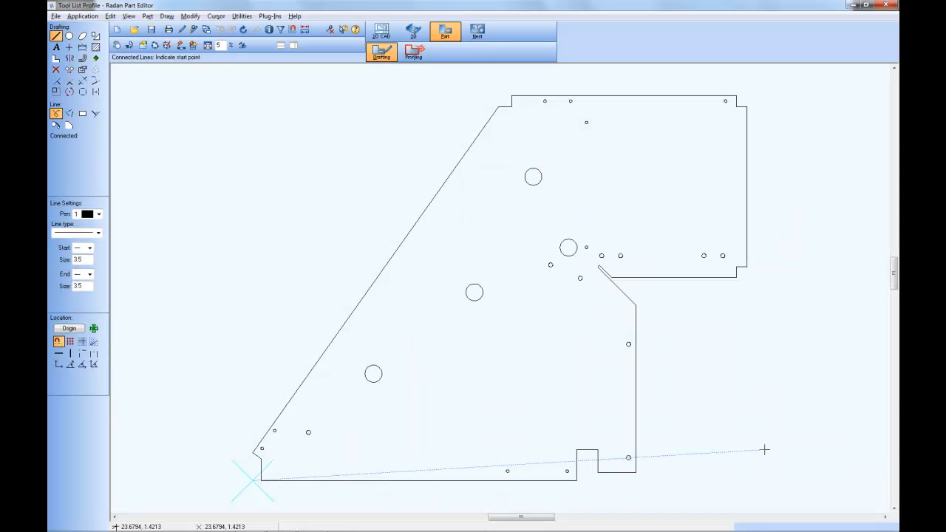
Put the laser part into Profiling mode to list tools TN1001, TN1002 and TN1003
{"action": "left_click", "coordinate": [412, 52]}
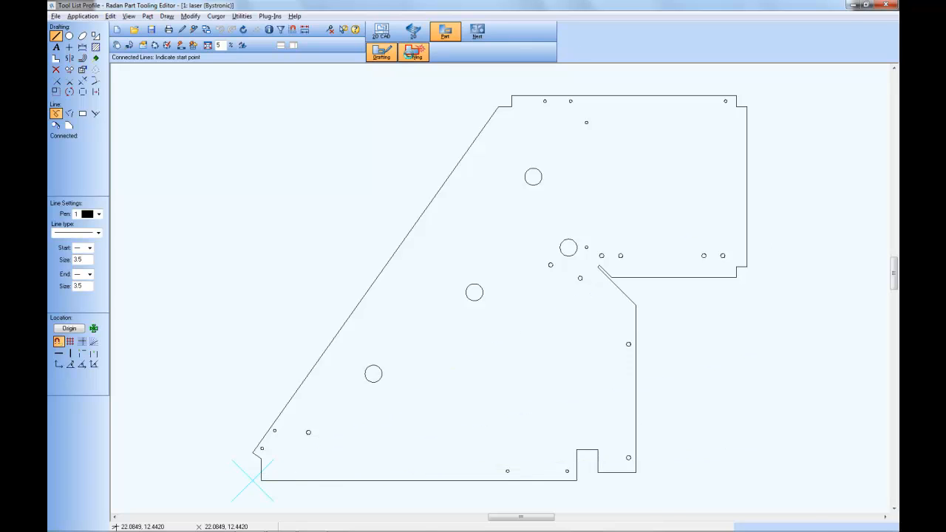
{"action": "left_click", "coordinate": [414, 53]}
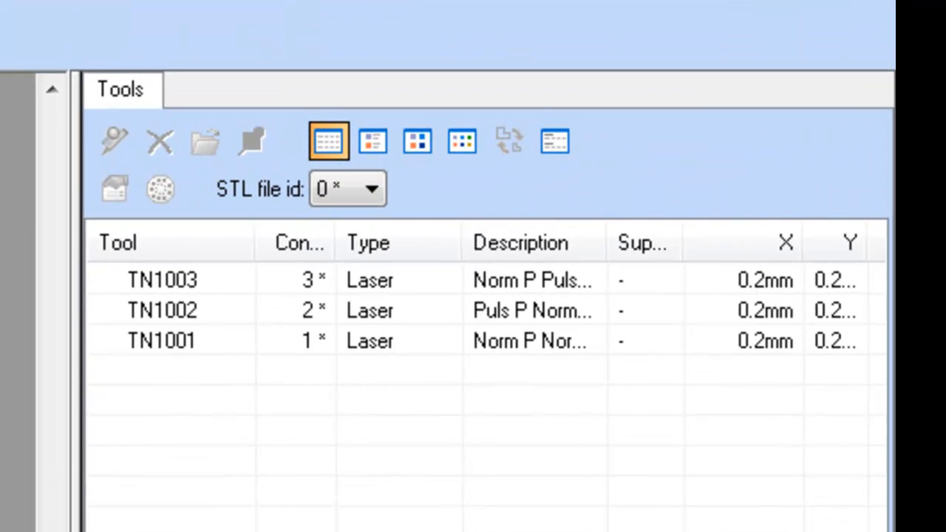
Select tool TN1003 and redraw all features cut with it
{"action": "left_click", "coordinate": [161, 279]}
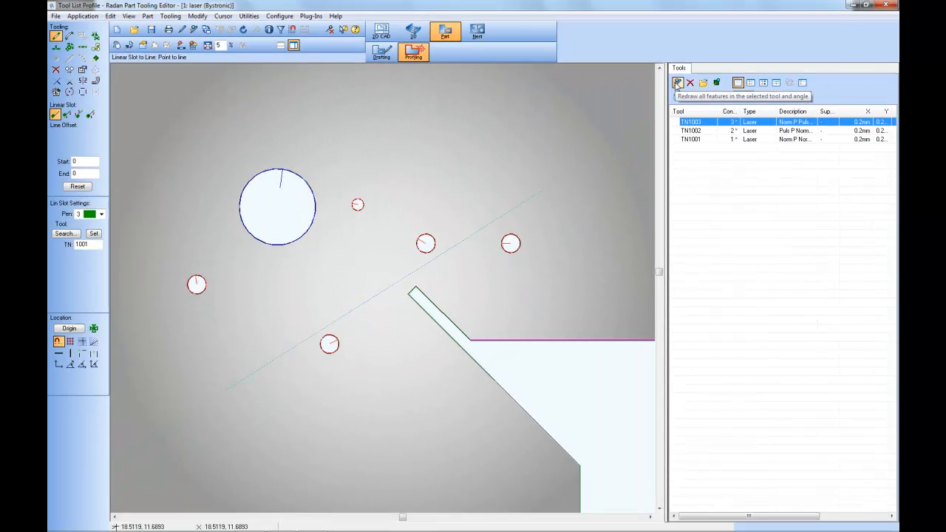
{"action": "left_click", "coordinate": [678, 83]}
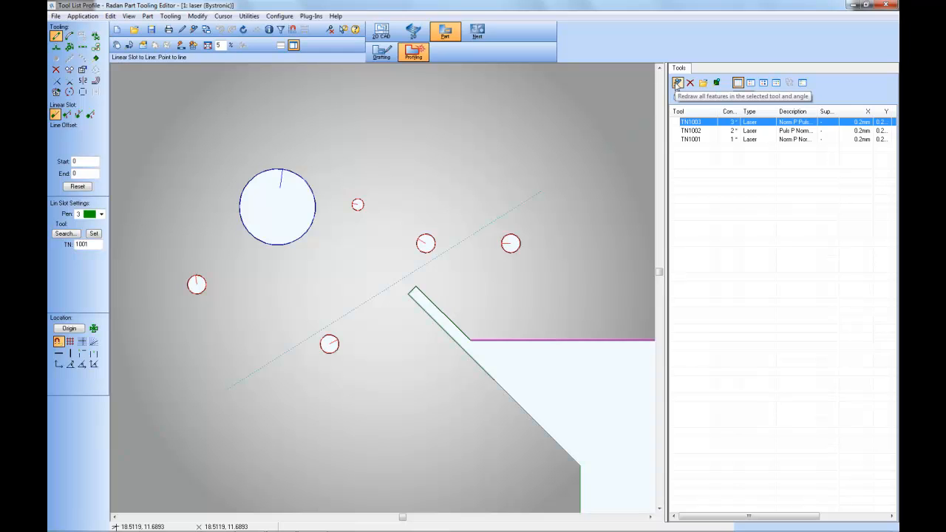
{"action": "left_click", "coordinate": [677, 83]}
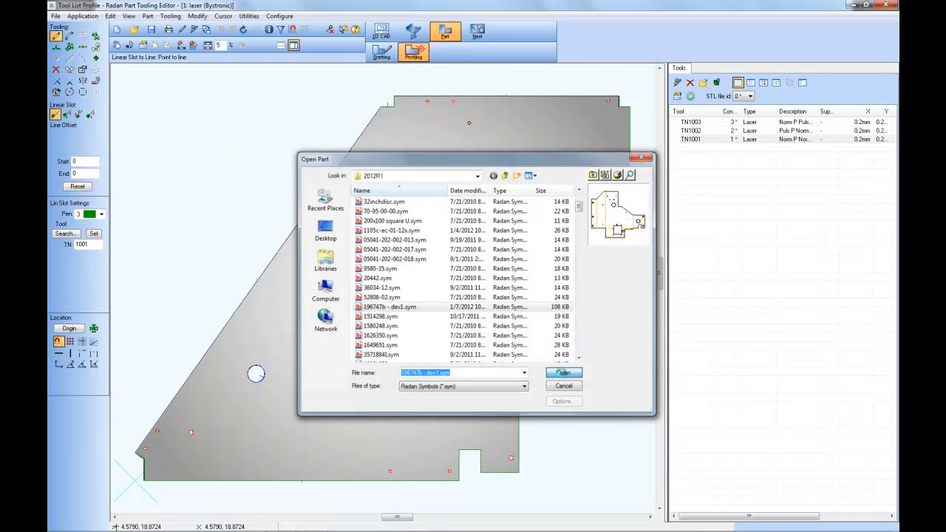
Open part 196747b - dev1 and apply Trumatic 5000 punch tooling
{"action": "left_click", "coordinate": [563, 372]}
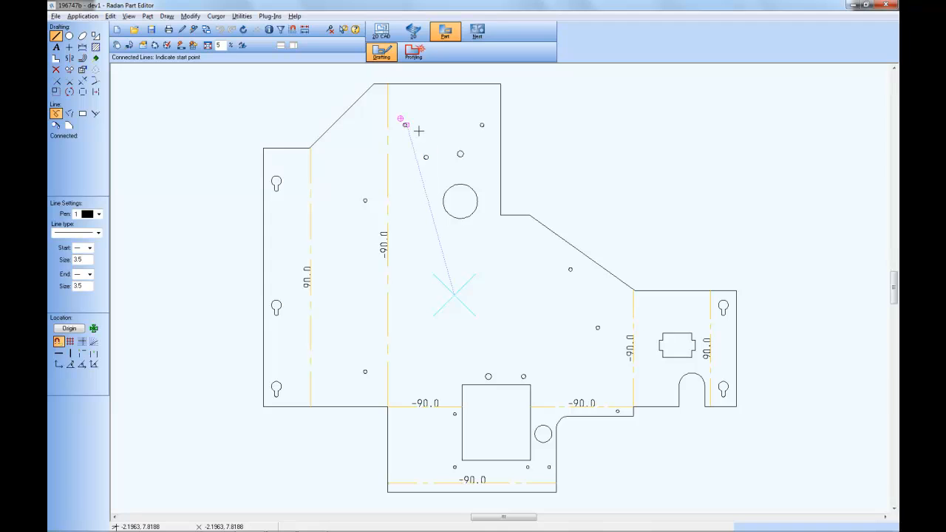
{"action": "left_click", "coordinate": [413, 51]}
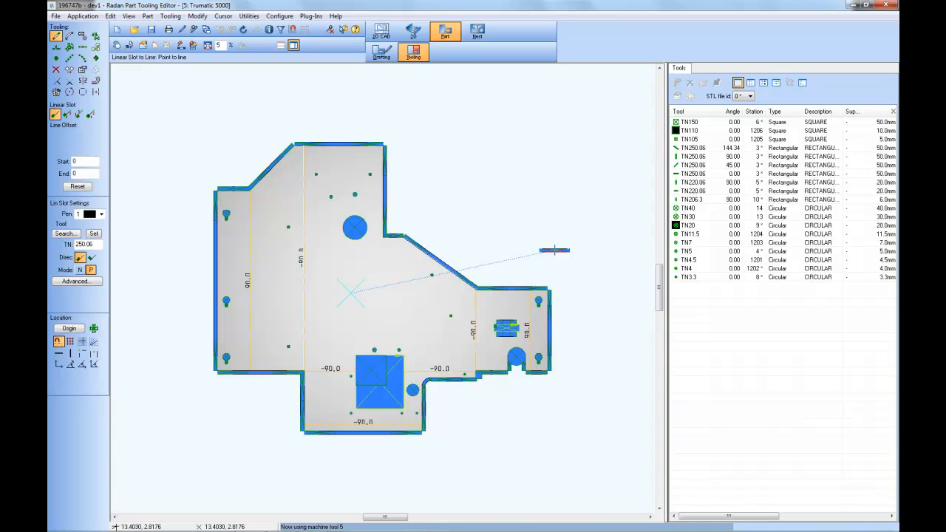
{"action": "mouse_move", "coordinate": [695, 211]}
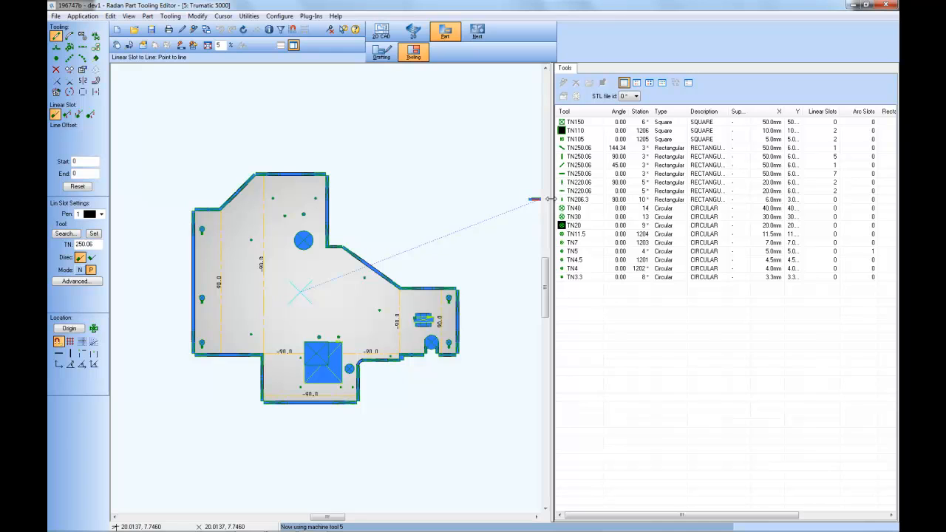
{"action": "mouse_move", "coordinate": [676, 152]}
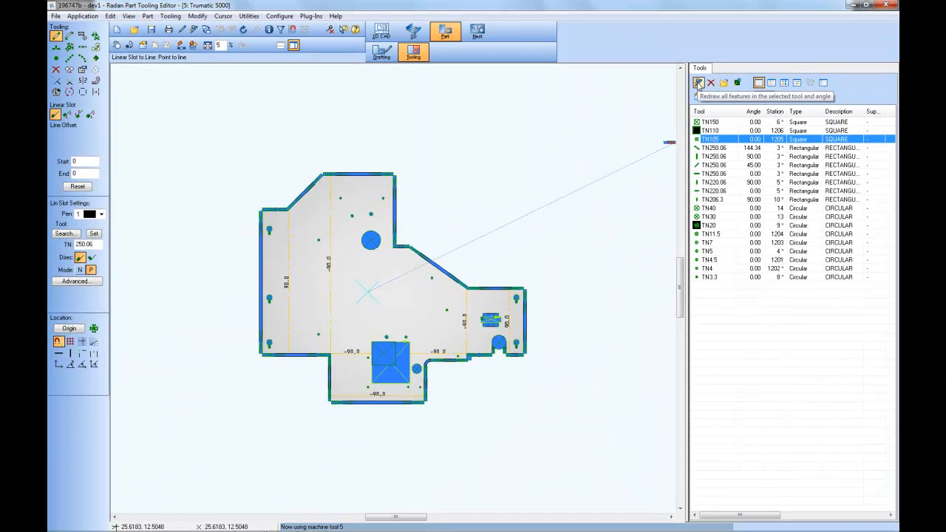
Redraw TN105 features, then close TN250.06's tool details without saving
{"action": "left_click", "coordinate": [698, 83]}
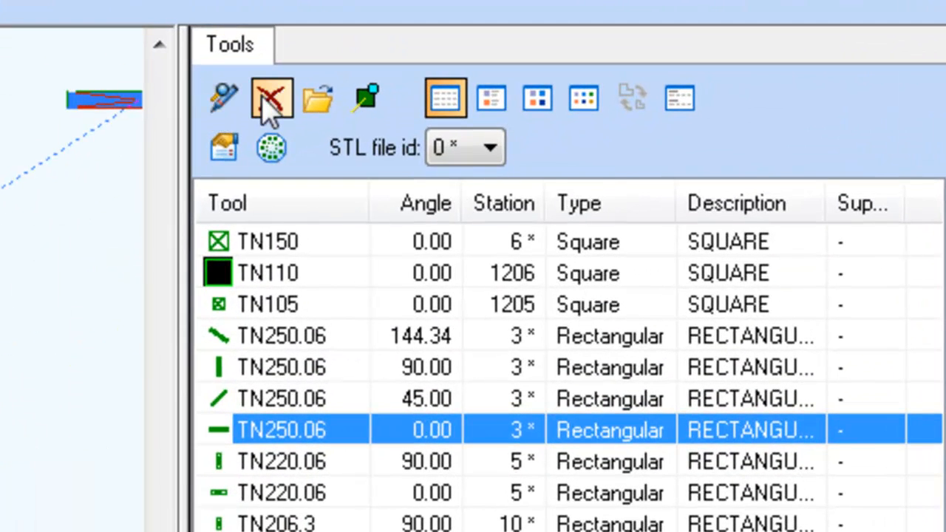
{"action": "mouse_move", "coordinate": [271, 99]}
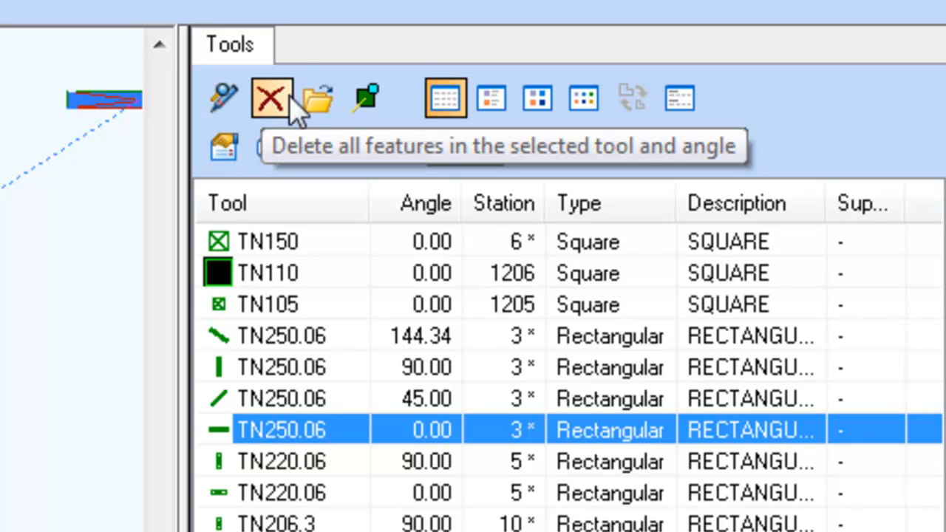
{"action": "mouse_move", "coordinate": [318, 98]}
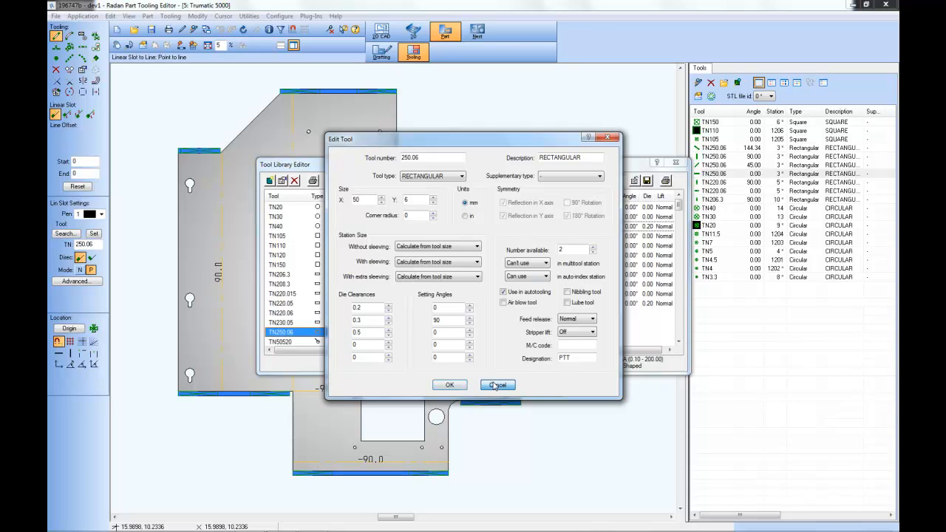
{"action": "left_click", "coordinate": [497, 385]}
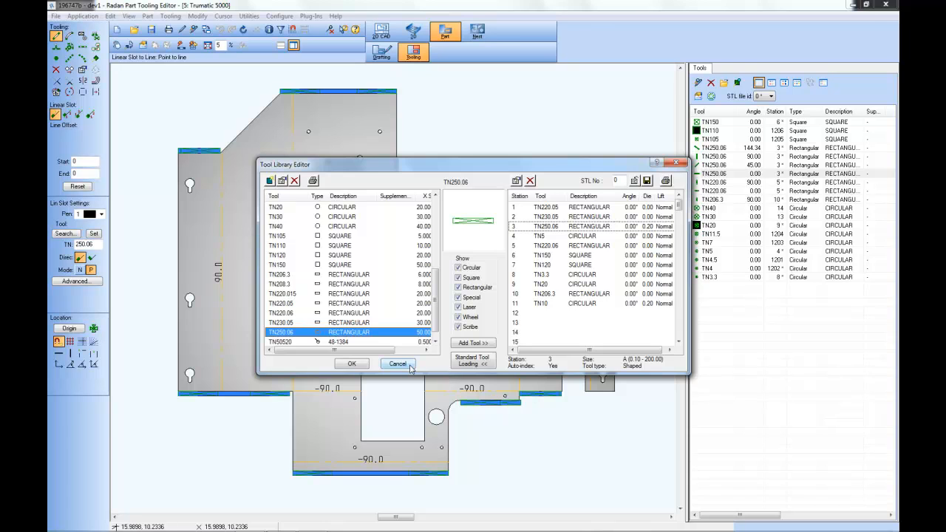
Close the tool library unchanged and sort the tool list by Type
{"action": "left_click", "coordinate": [398, 364]}
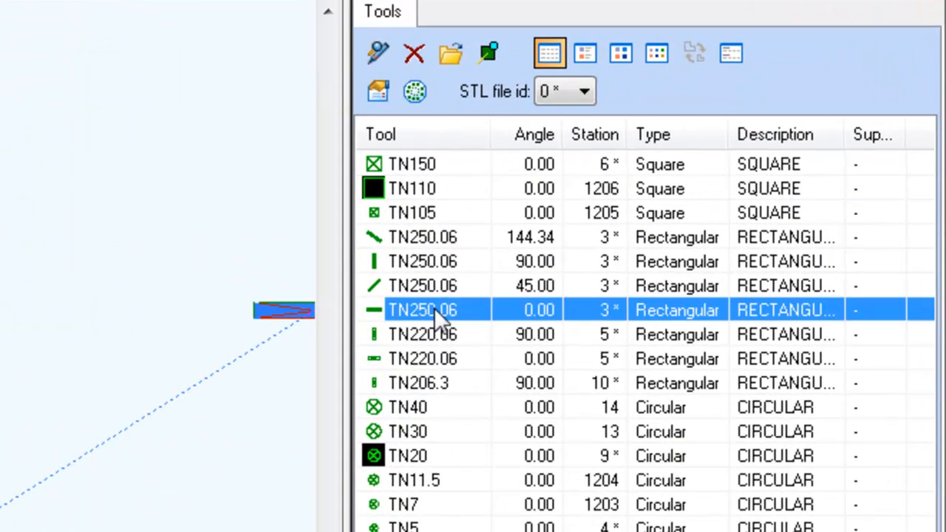
{"action": "mouse_move", "coordinate": [543, 60]}
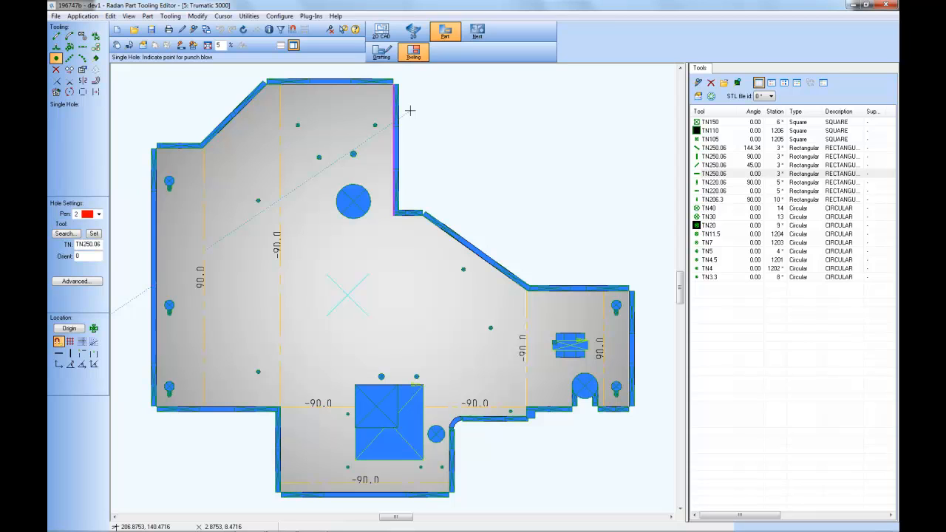
{"action": "mouse_move", "coordinate": [647, 102]}
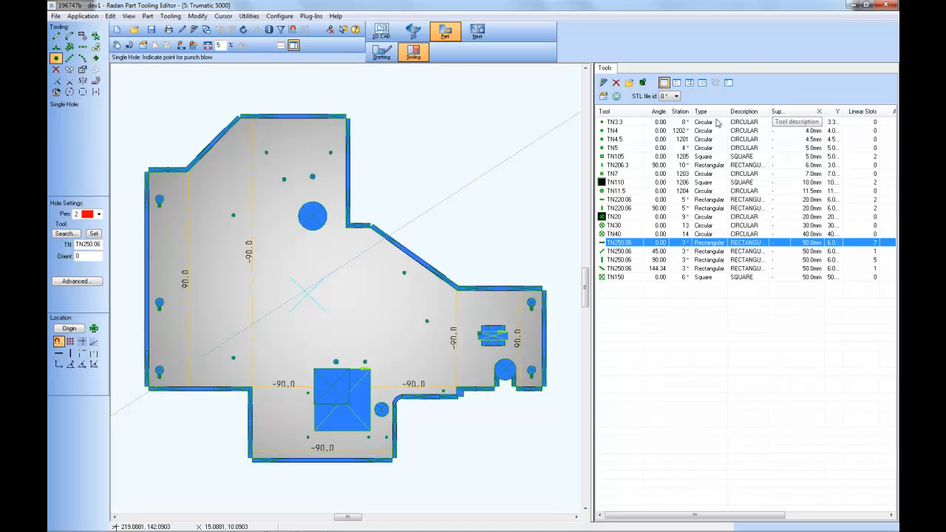
{"action": "left_click", "coordinate": [700, 112]}
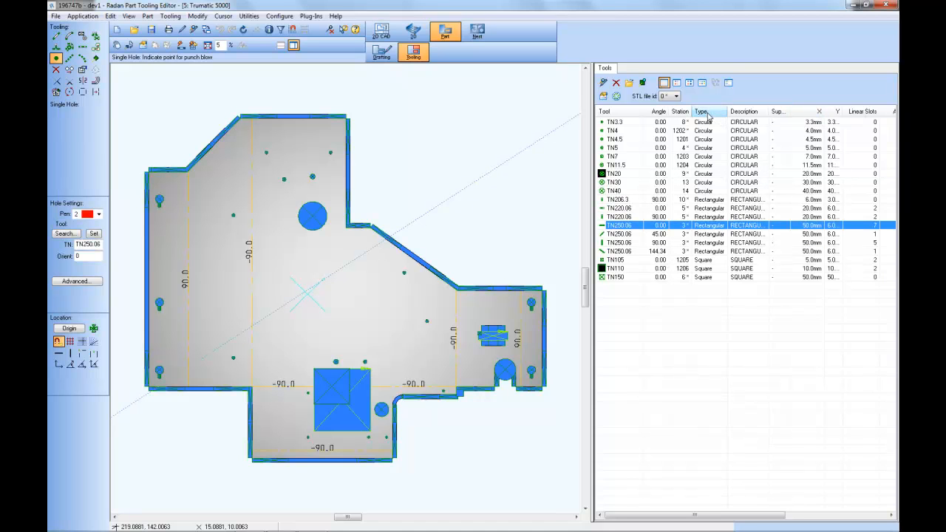
{"action": "mouse_move", "coordinate": [713, 115]}
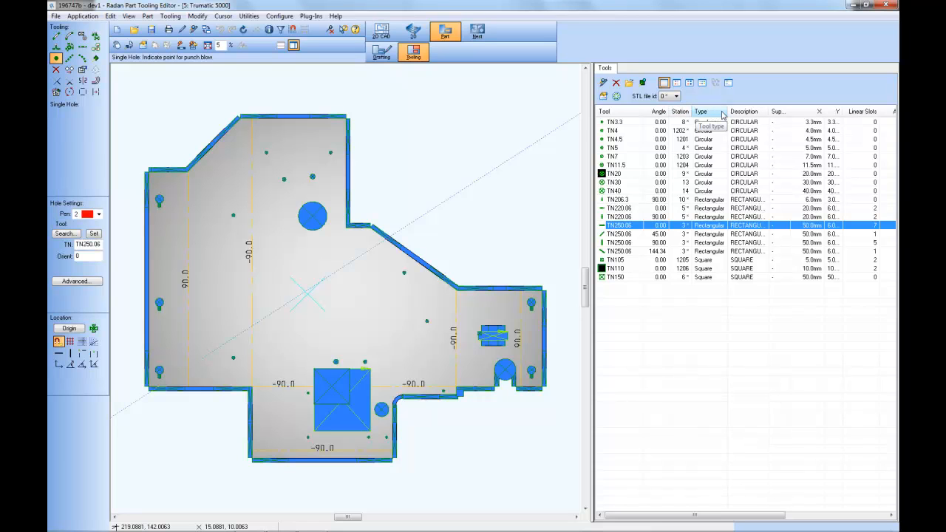
{"action": "mouse_move", "coordinate": [728, 83]}
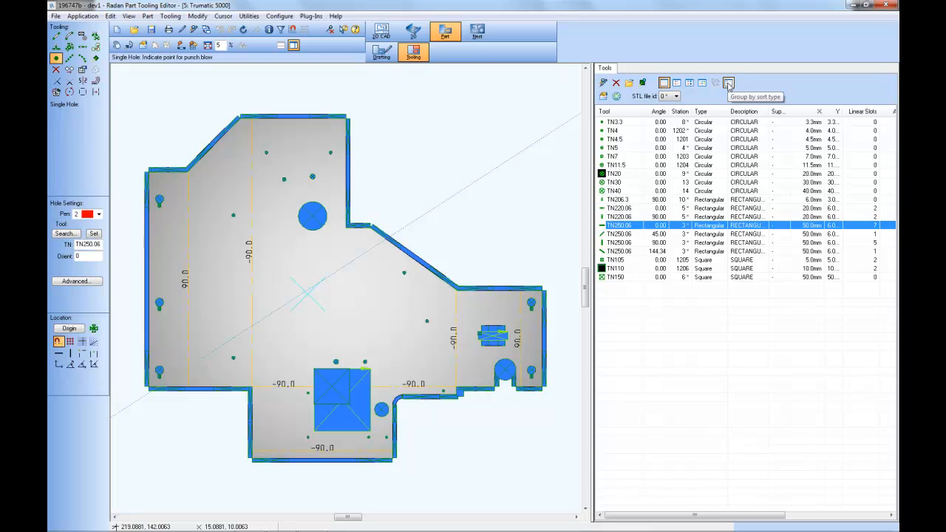
Group the tools into Circular, Rectangular and Square sections by sort type
{"action": "left_click", "coordinate": [729, 82]}
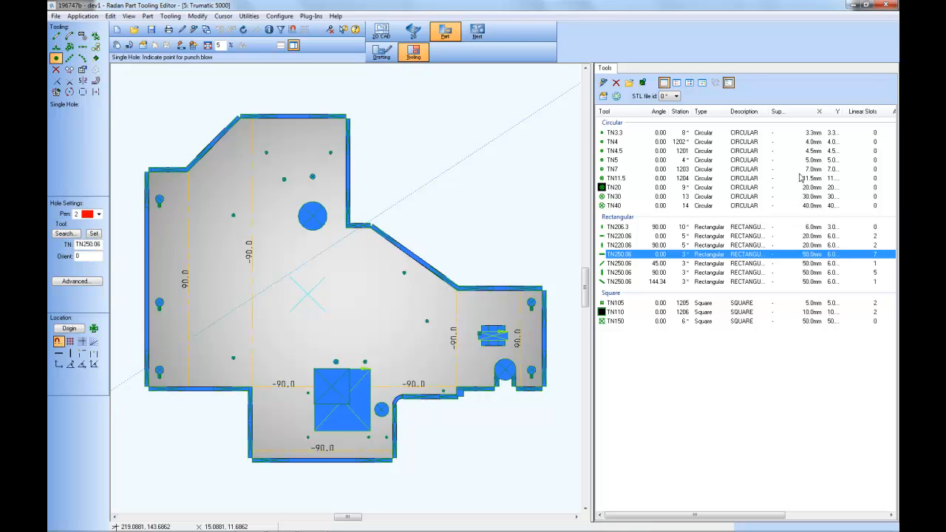
{"action": "mouse_move", "coordinate": [749, 151]}
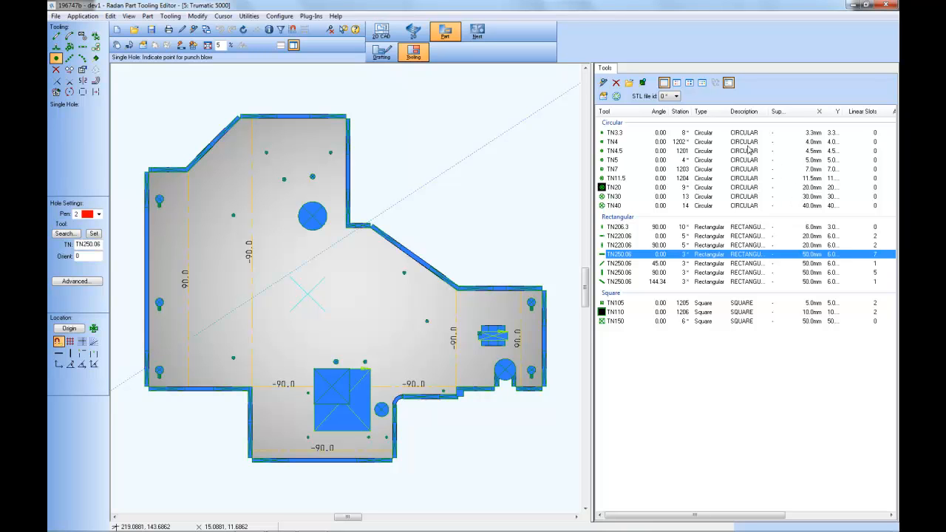
{"action": "mouse_move", "coordinate": [750, 267]}
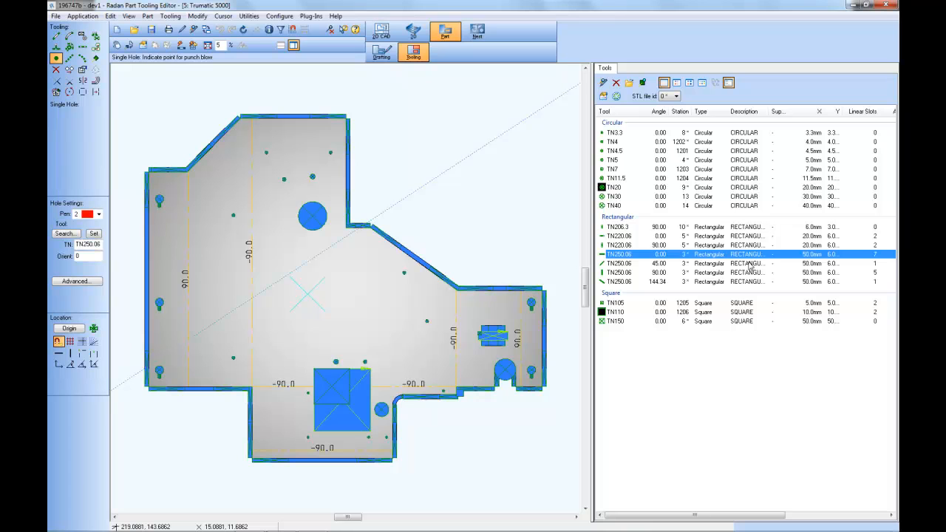
{"action": "mouse_move", "coordinate": [683, 326]}
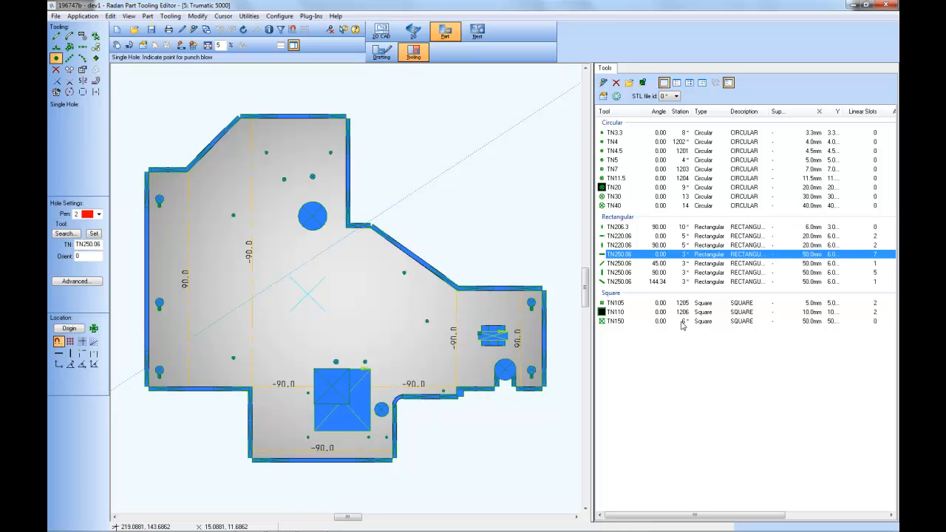
{"action": "mouse_move", "coordinate": [695, 125]}
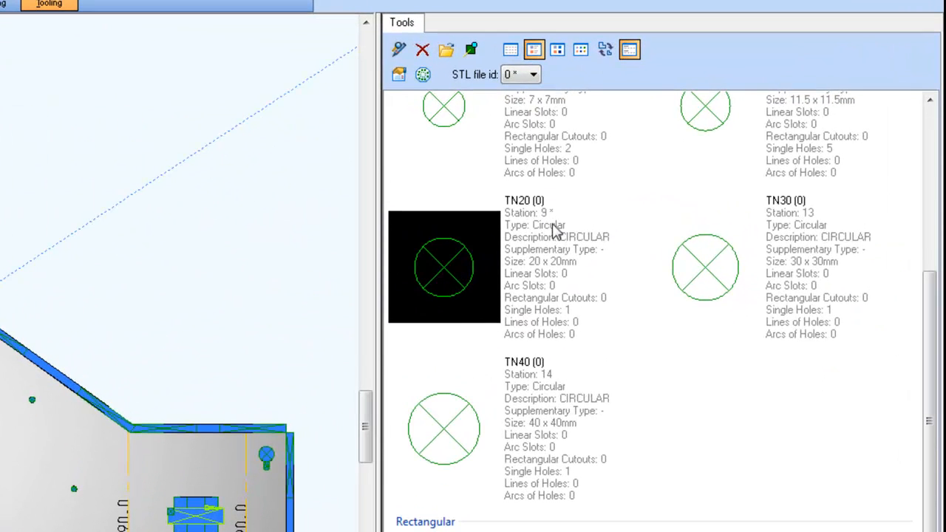
{"action": "mouse_move", "coordinate": [565, 262]}
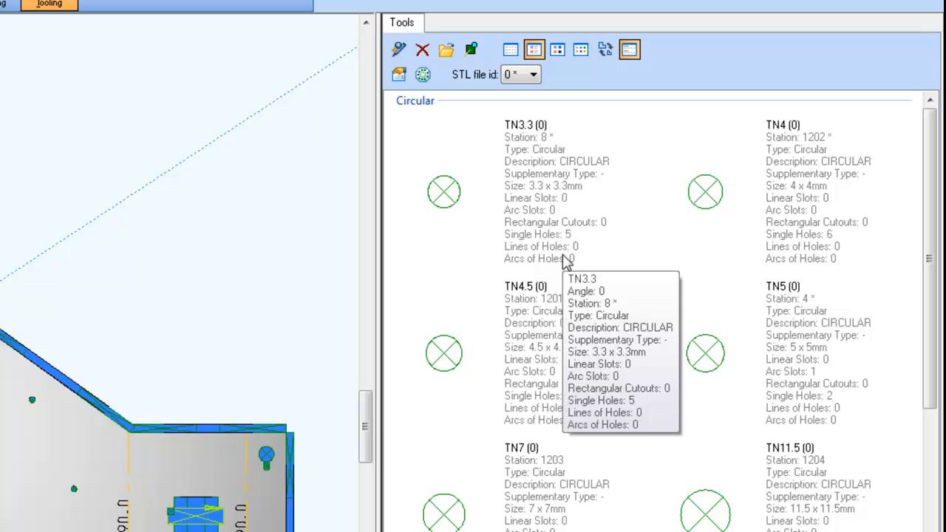
{"action": "mouse_move", "coordinate": [636, 203]}
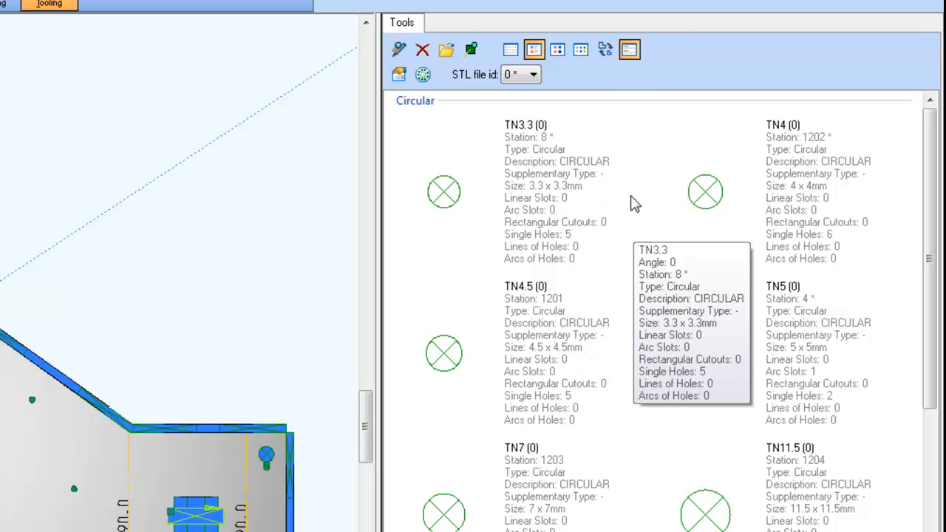
{"action": "mouse_move", "coordinate": [606, 176]}
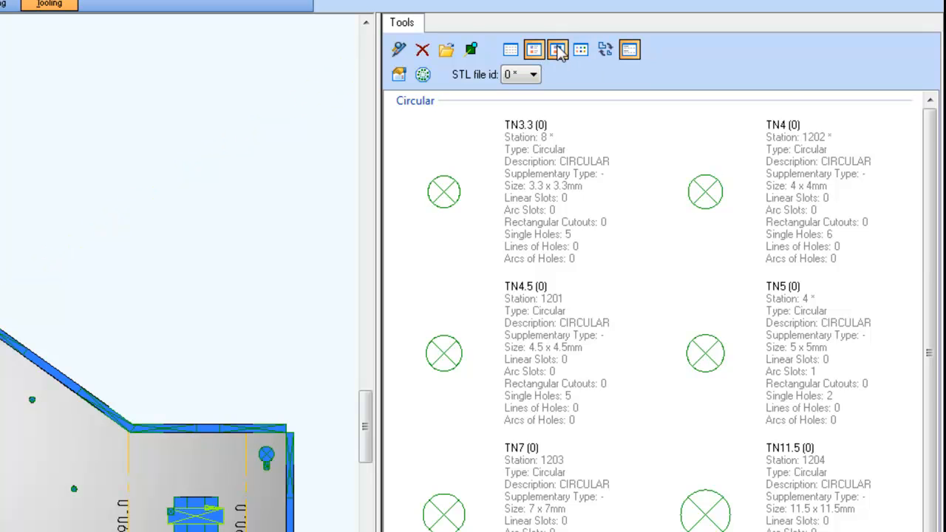
Switch the grouped tool list to Thumbnails view and scroll through it
{"action": "left_click", "coordinate": [557, 49]}
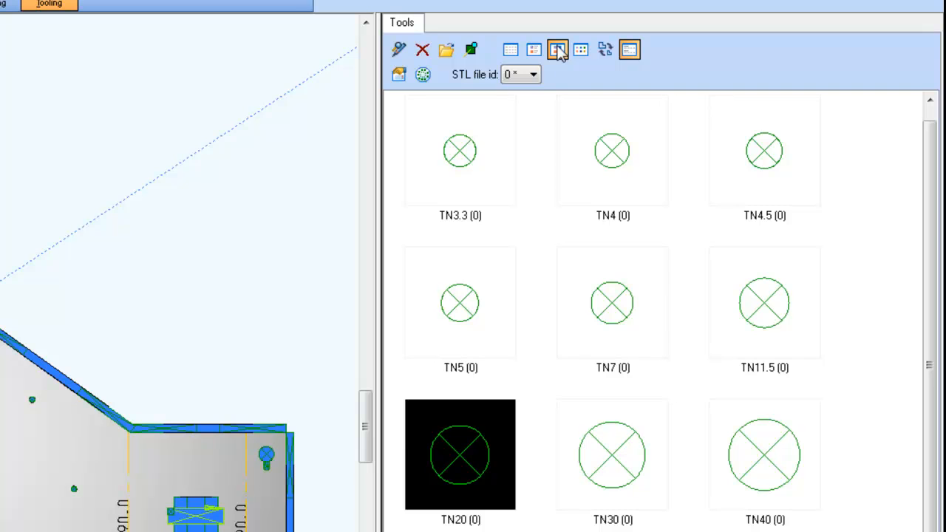
{"action": "mouse_move", "coordinate": [534, 49]}
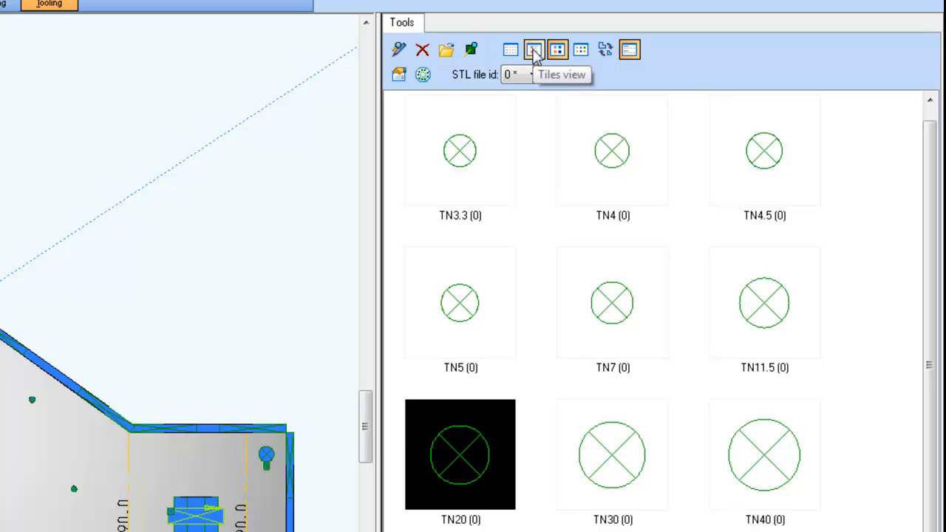
{"action": "mouse_move", "coordinate": [557, 50]}
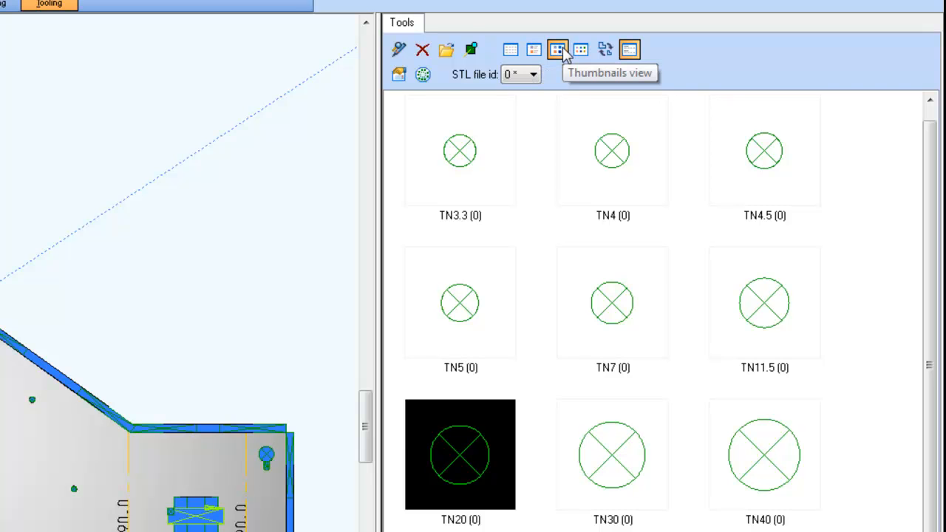
{"action": "mouse_move", "coordinate": [606, 50]}
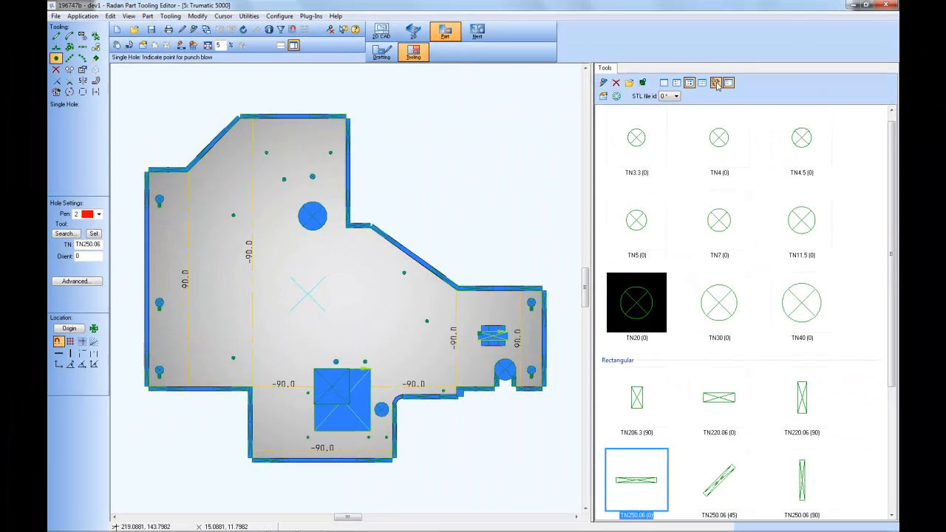
{"action": "scroll", "scroll_direction": "down", "scroll_amount": 3}
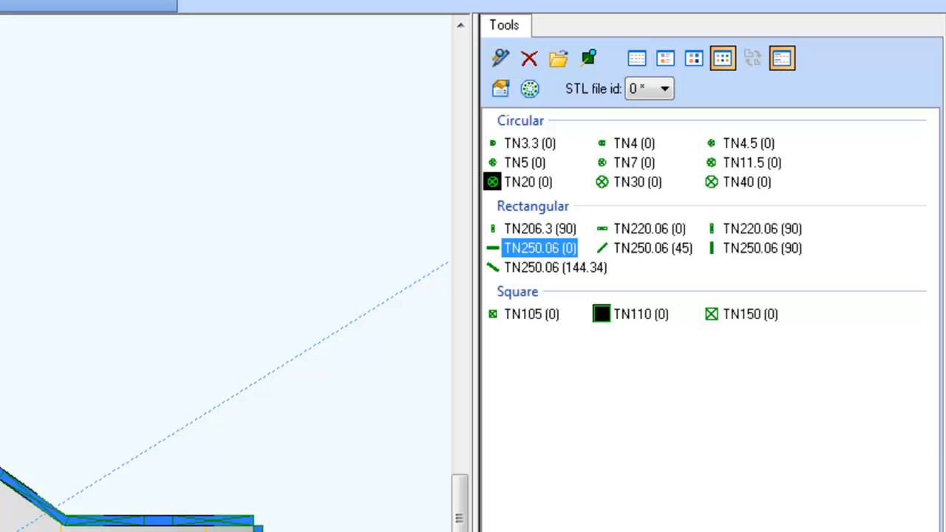
Show tools in Details view, then open the STL file id dropdown
{"action": "left_click", "coordinate": [636, 58]}
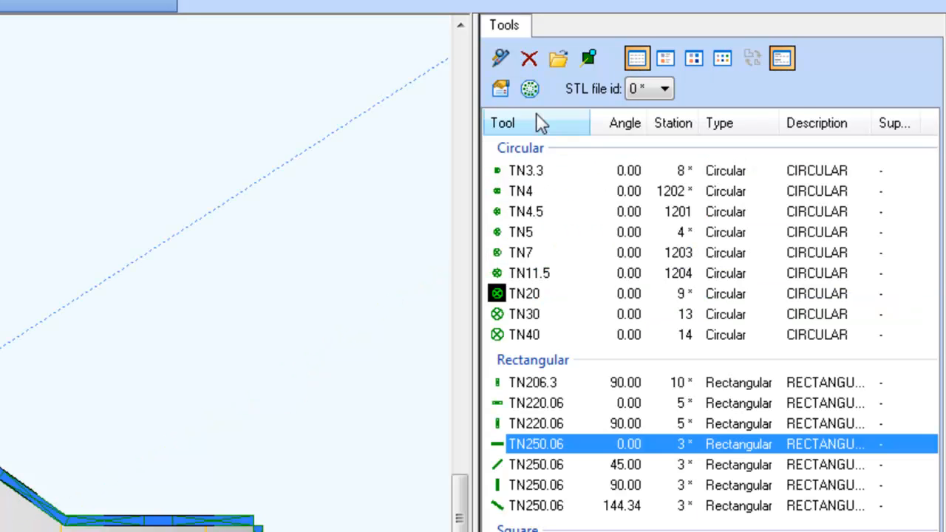
{"action": "mouse_move", "coordinate": [530, 89]}
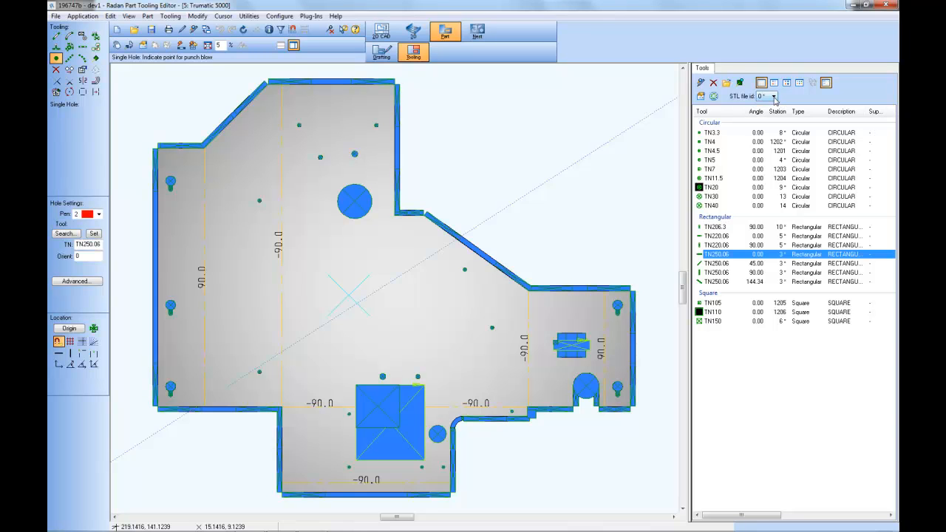
{"action": "left_click", "coordinate": [774, 96]}
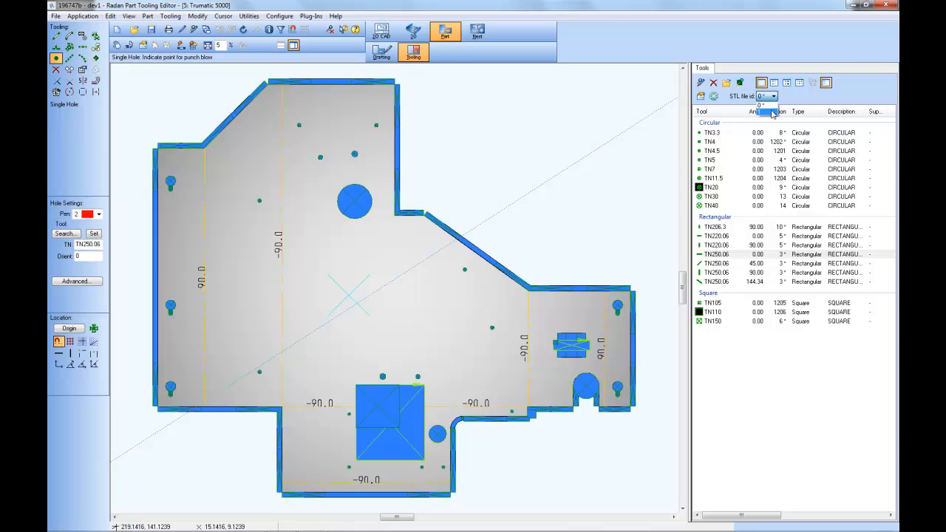